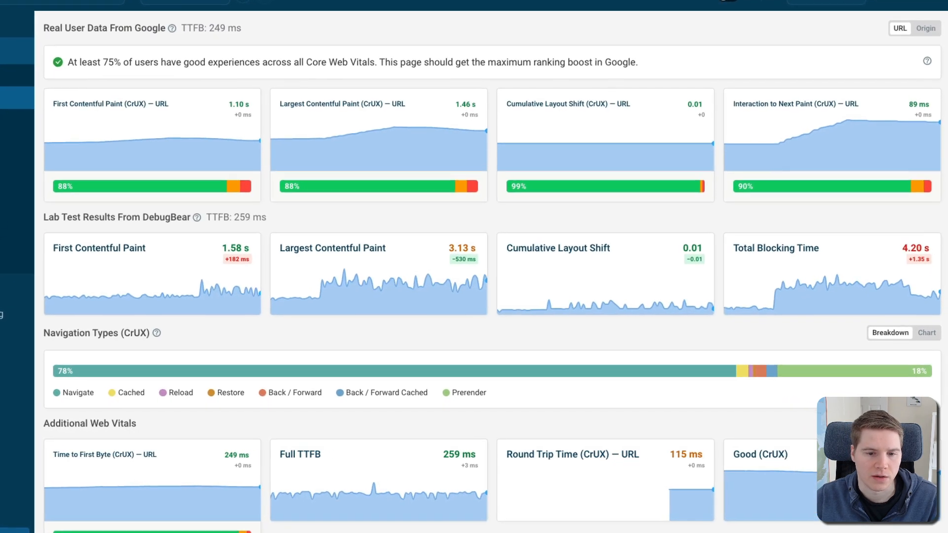
Load earlier test runs from the metric charts, including 29 May and 14 Jun 2024, to compare CrUX and lab metrics
scroll(down, 3)
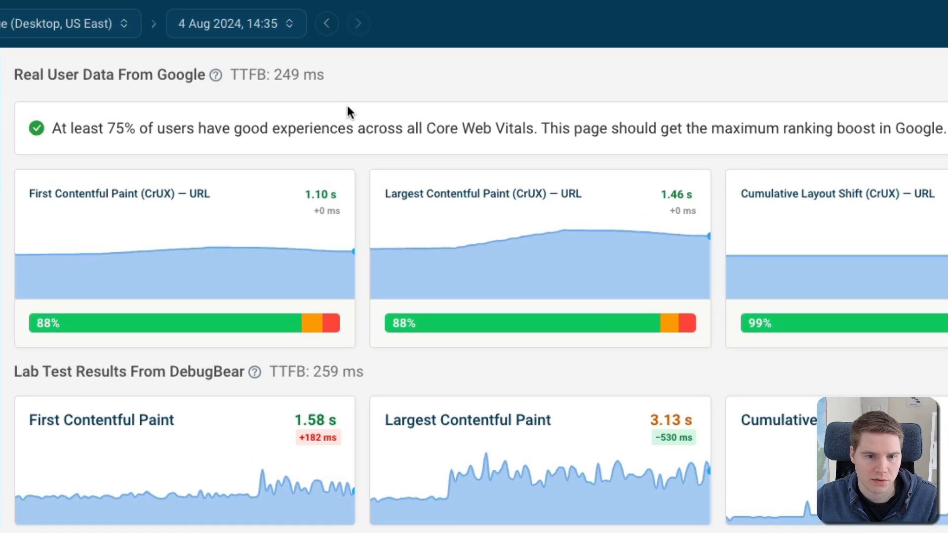
click(327, 22)
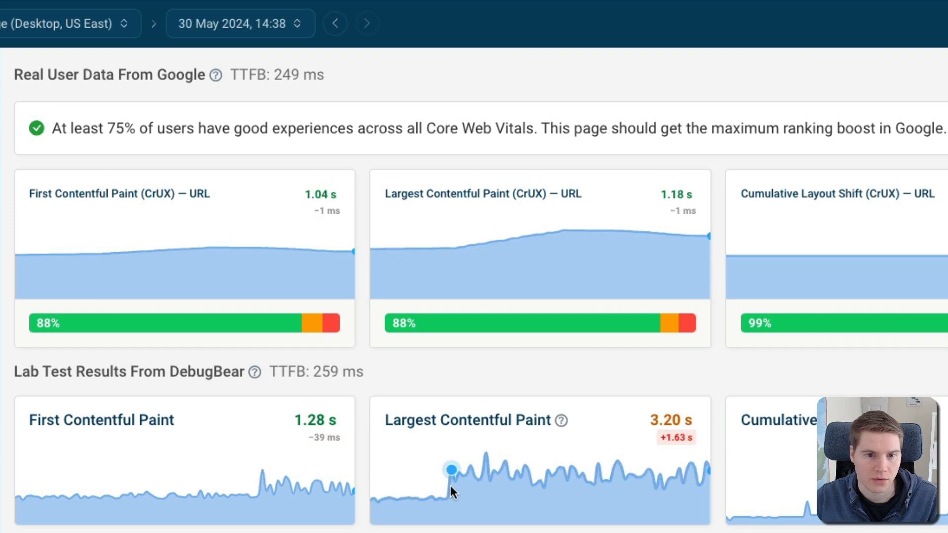
click(334, 23)
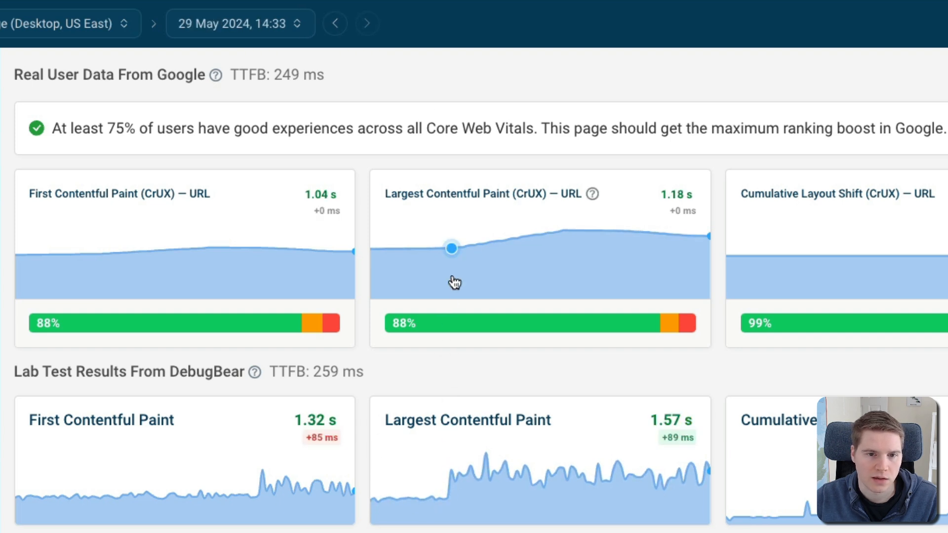
click(364, 23)
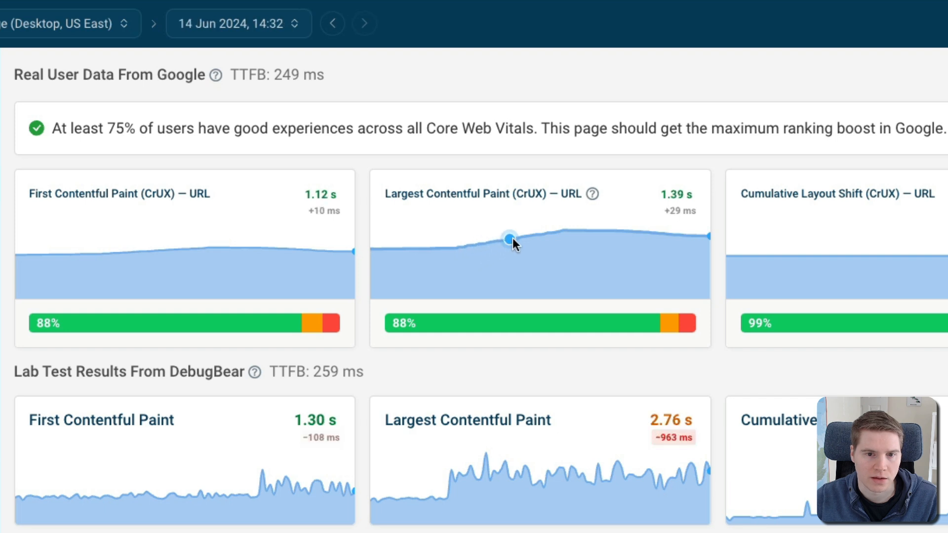
click(359, 23)
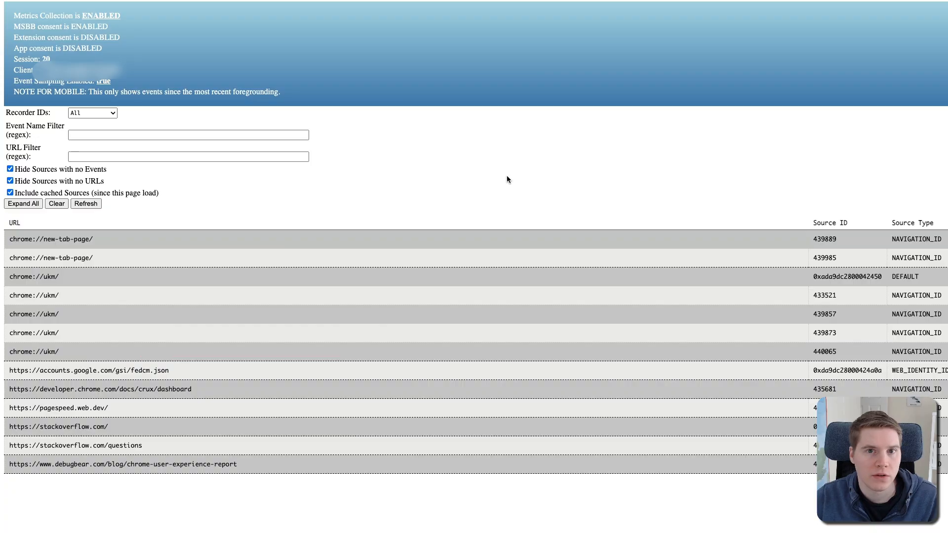
Expand the developer.chrome.com/docs/crux/dashboard row on chrome://ukm and reach its PaintTiming entries
key(ctrl+plus)
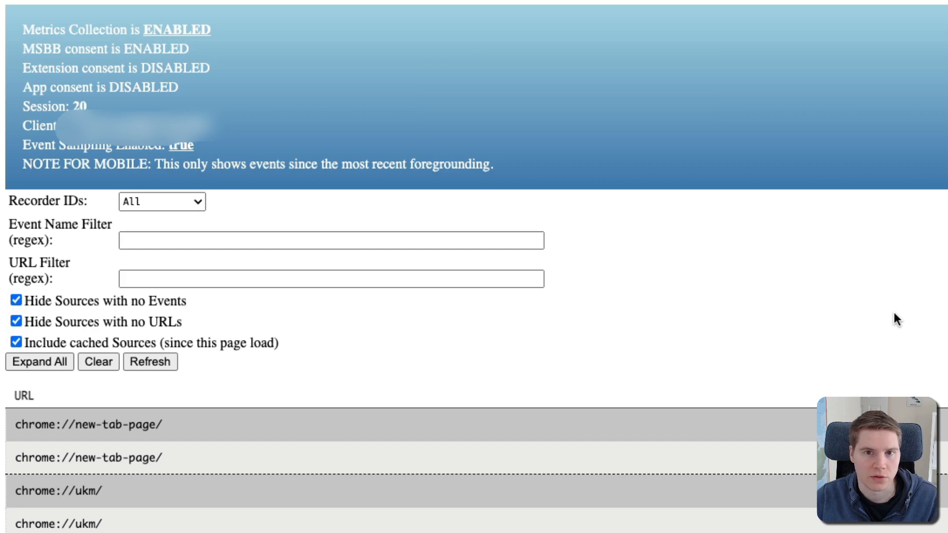
scroll(down, 3)
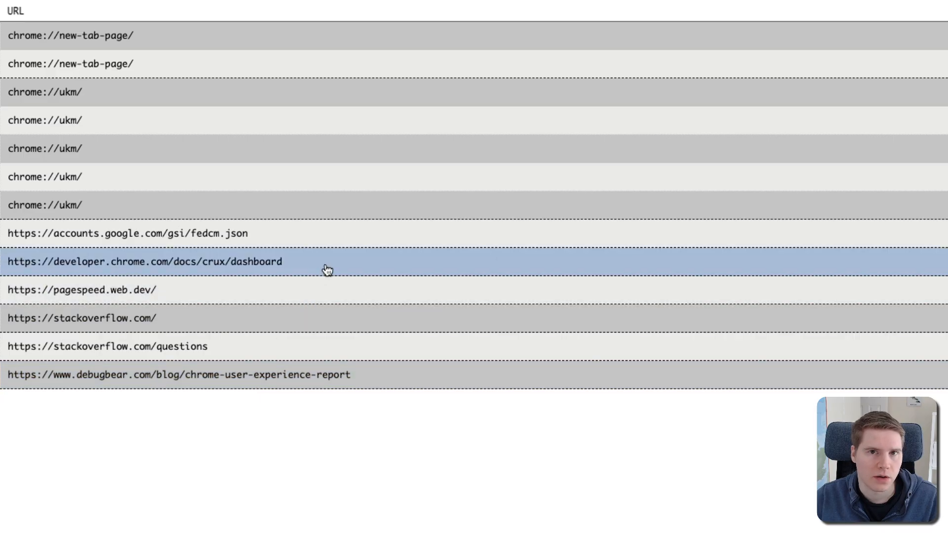
click(144, 261)
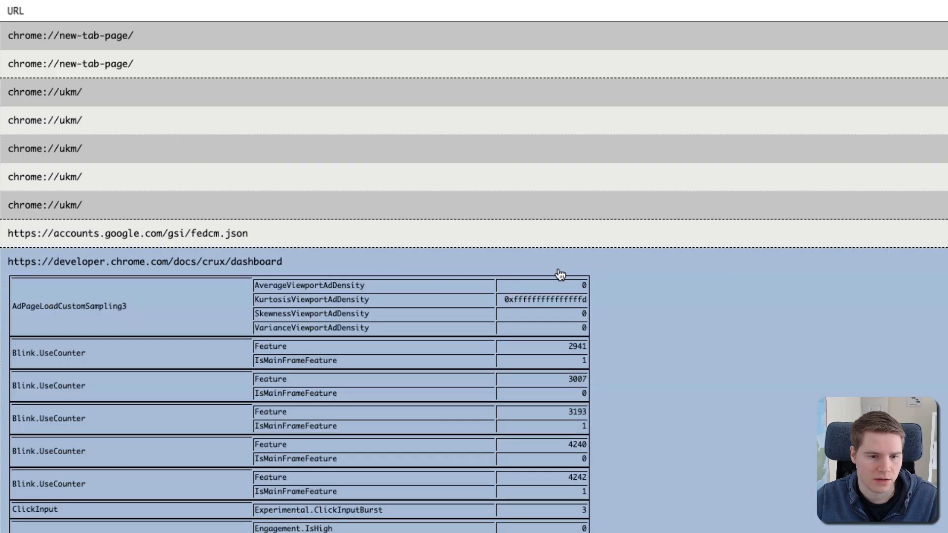
scroll(down, 3)
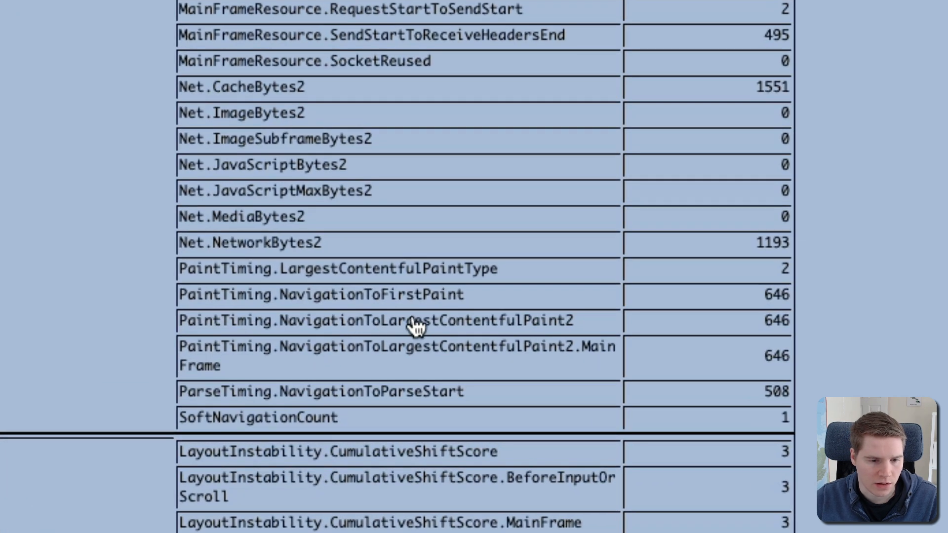
mouse_move(339, 276)
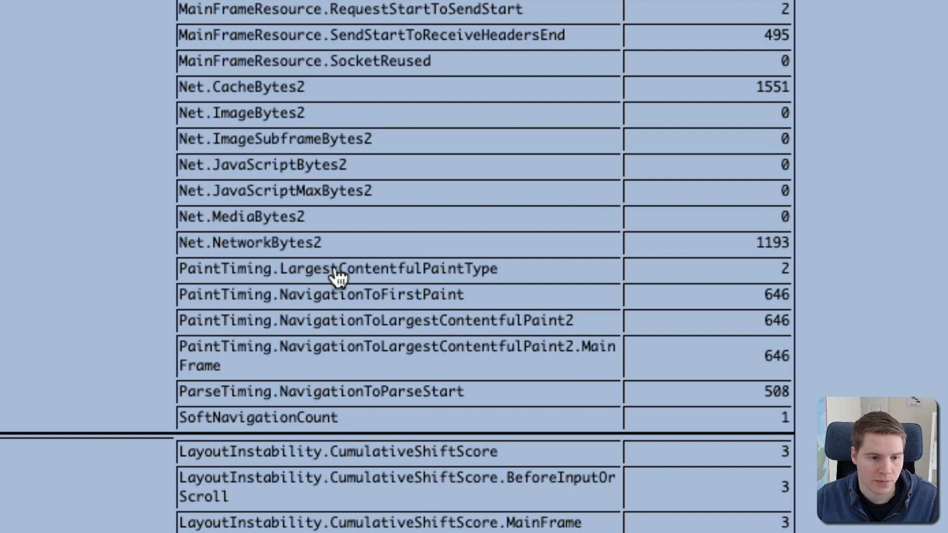
mouse_move(344, 273)
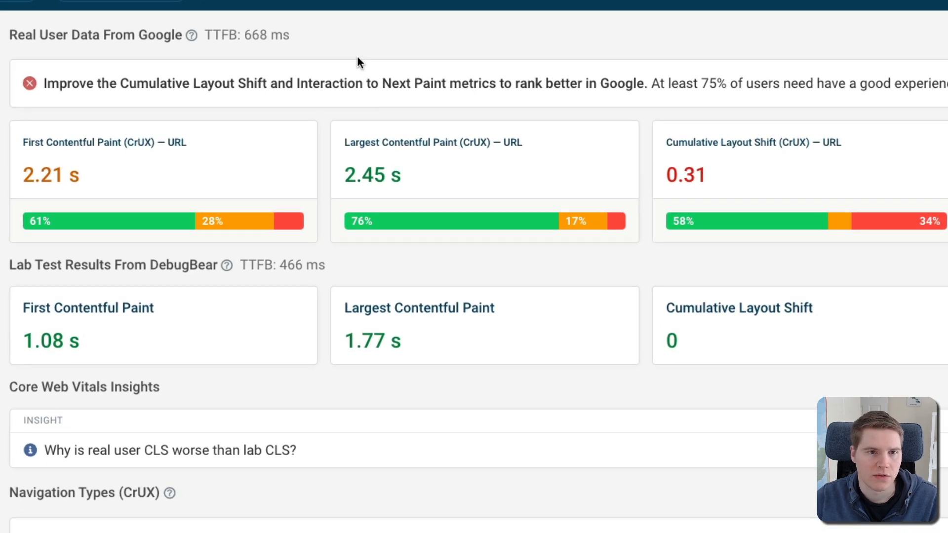
mouse_move(467, 193)
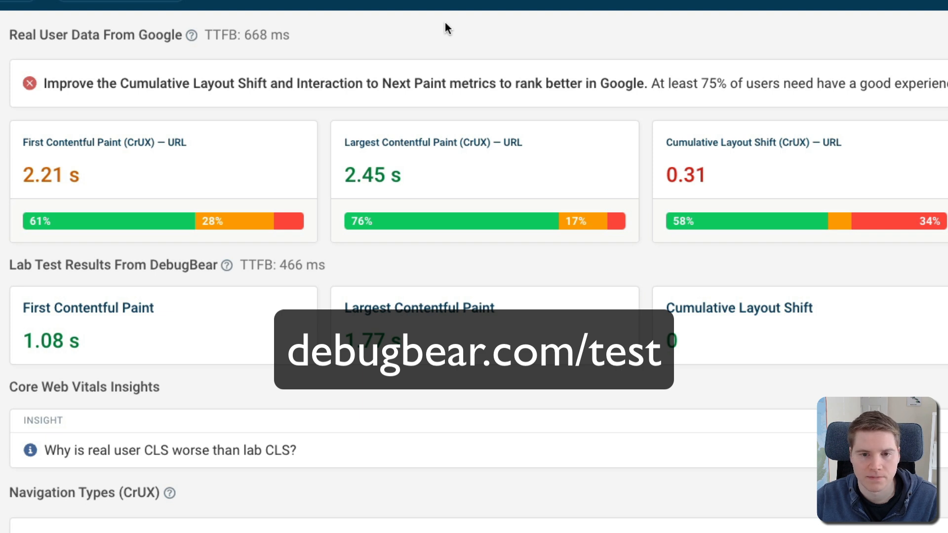
mouse_move(439, 221)
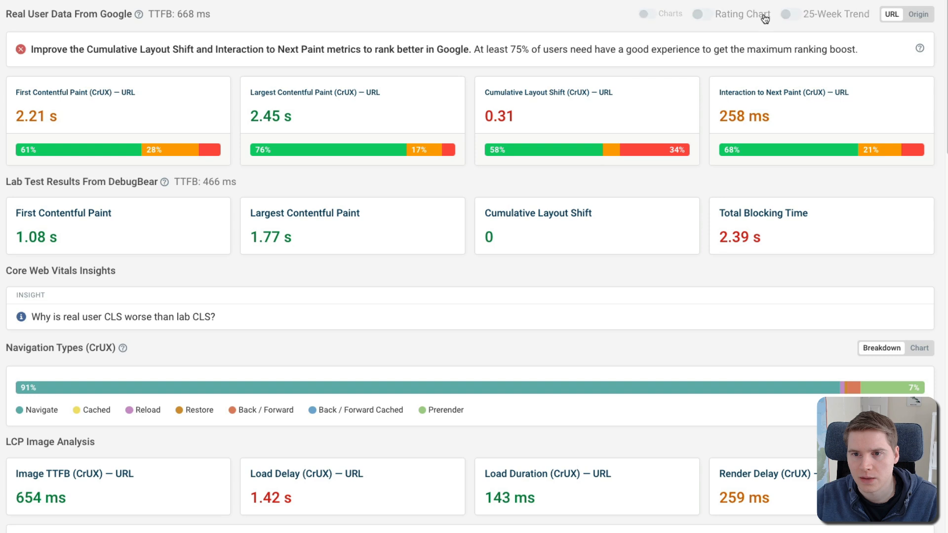
click(787, 14)
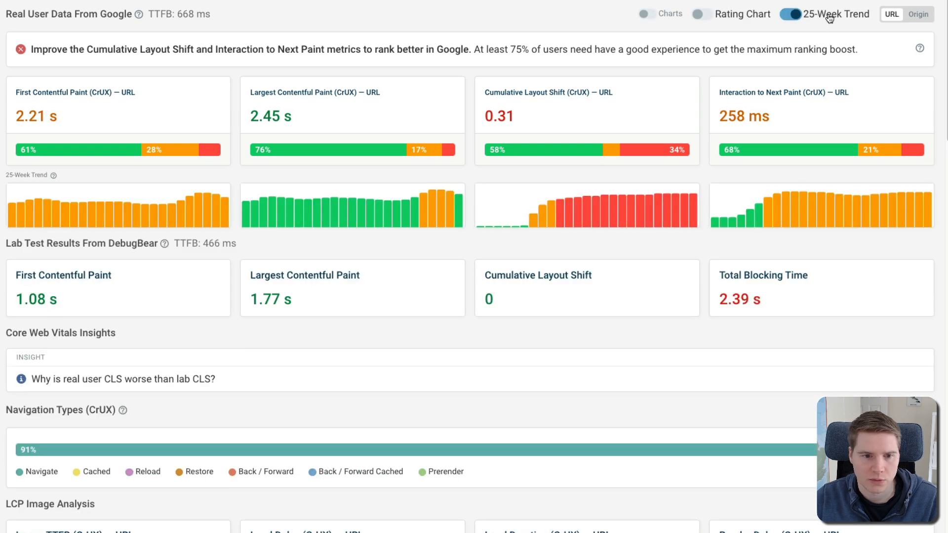
click(790, 13)
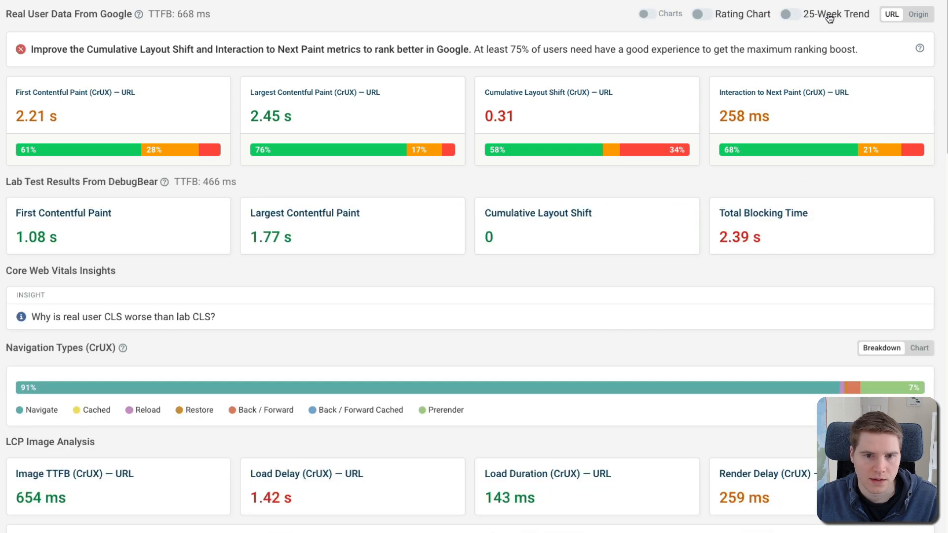
scroll(down, 3)
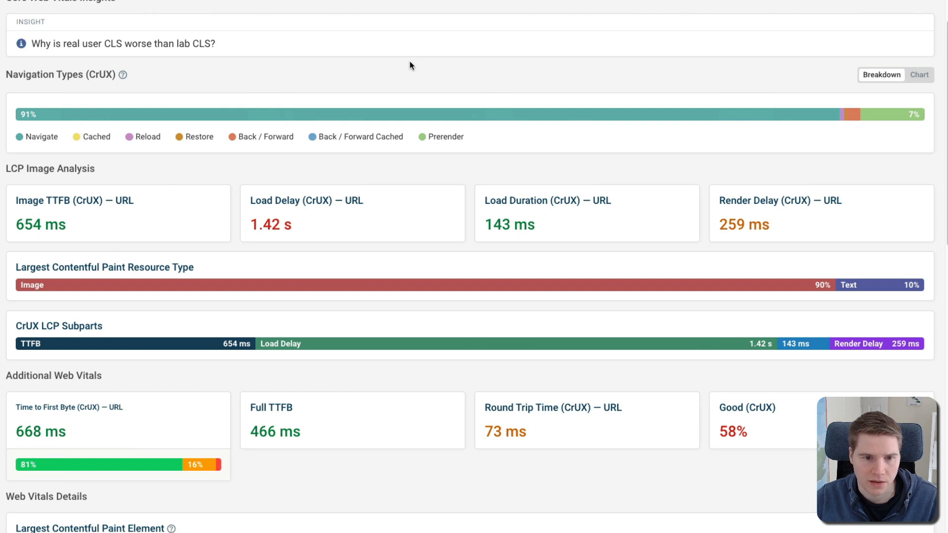
mouse_move(433, 72)
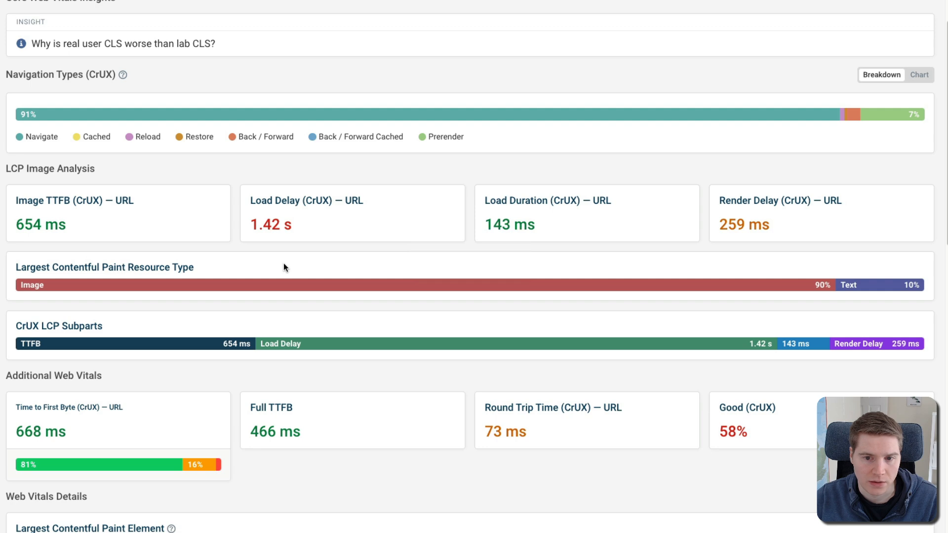
Scroll through the LCP details and the 25-week trend charts beneath the CrUX metrics
scroll(up, 3)
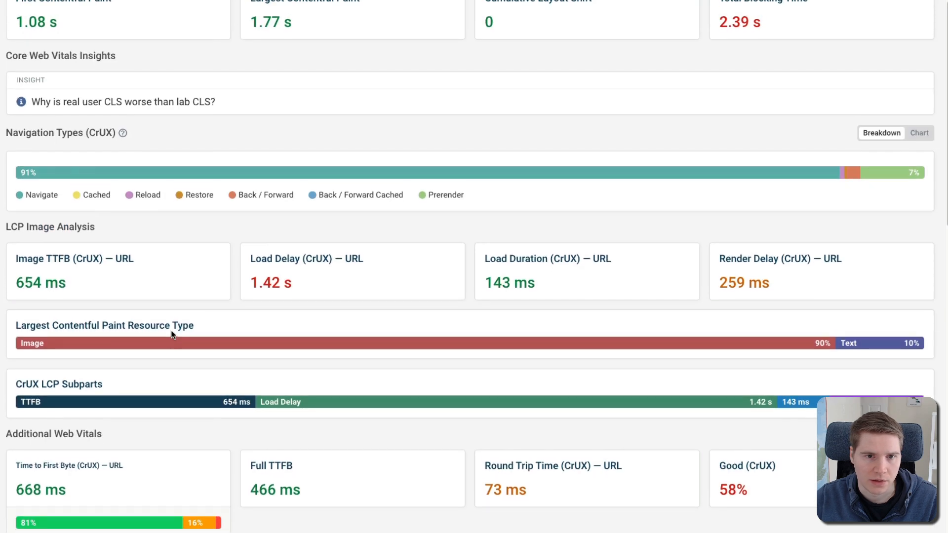
scroll(down, 3)
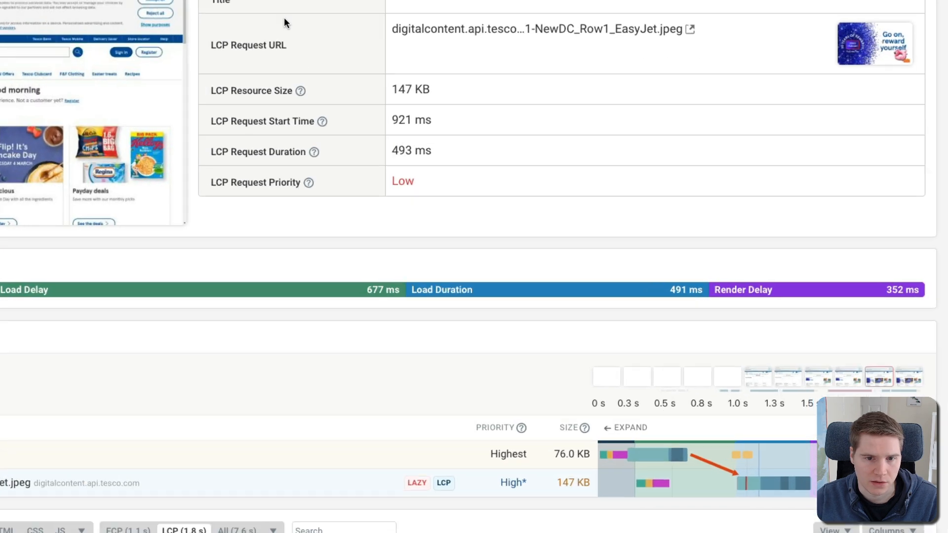
scroll(down, 3)
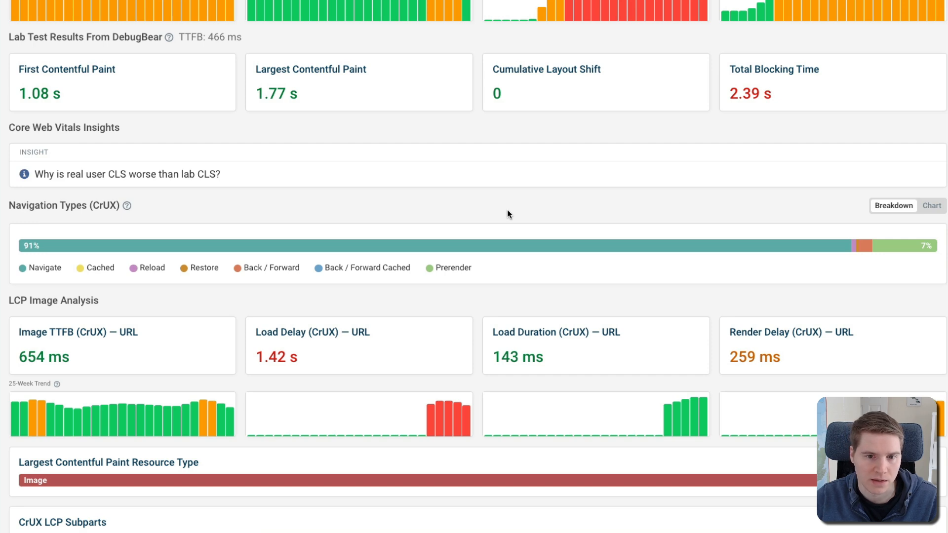
Scroll the remaining trend charts before switching to the Treo report for m.youtube.com
scroll(down, 3)
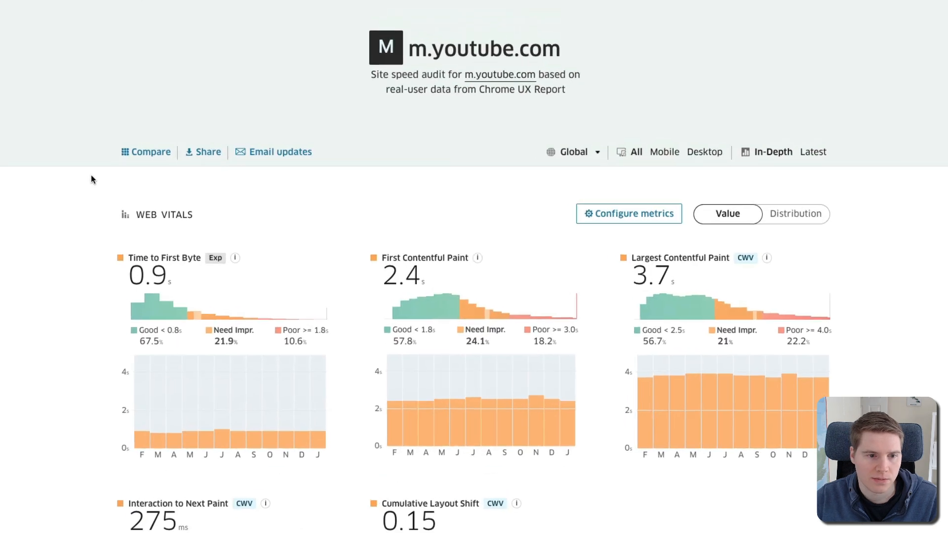
scroll(up, 3)
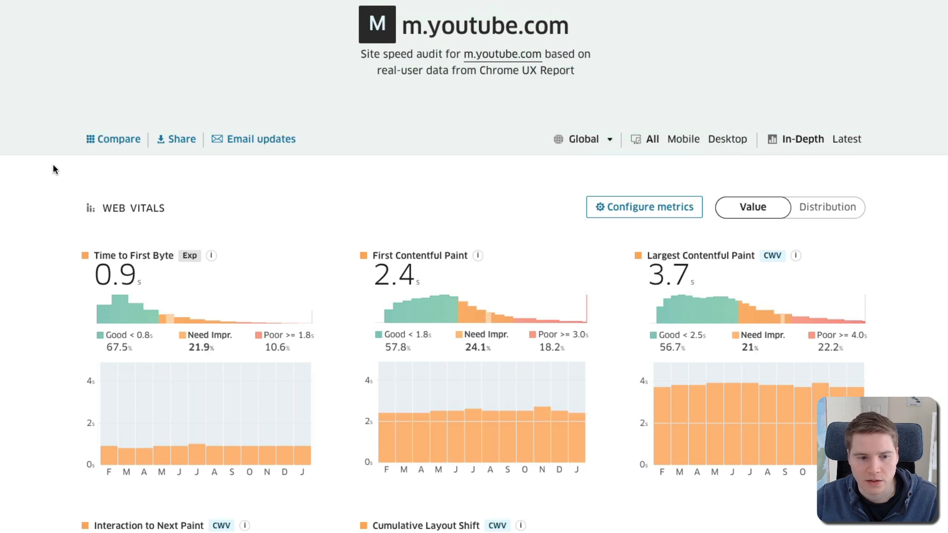
scroll(down, 3)
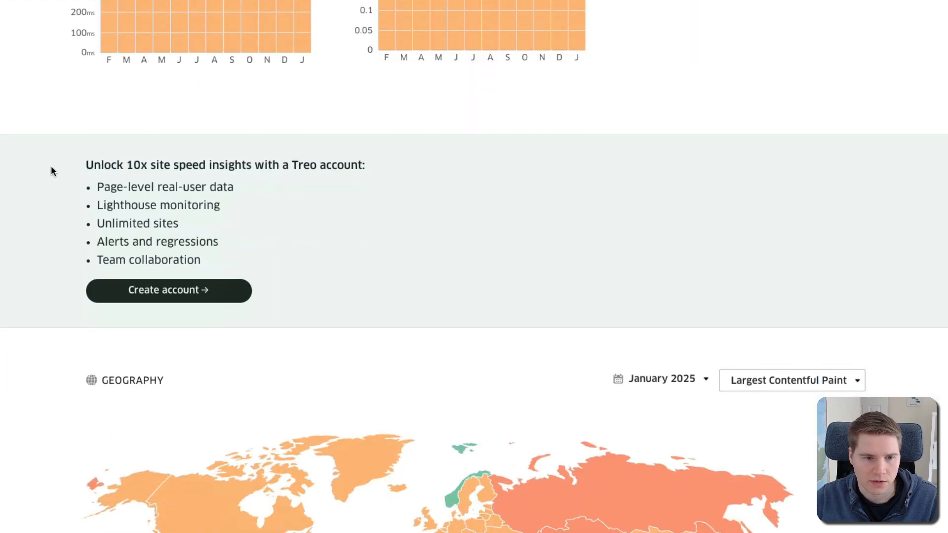
scroll(down, 3)
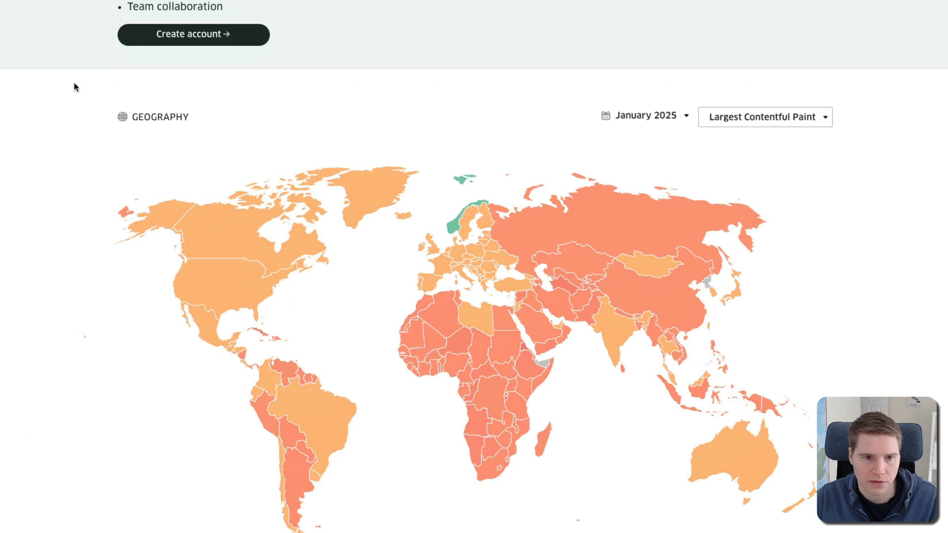